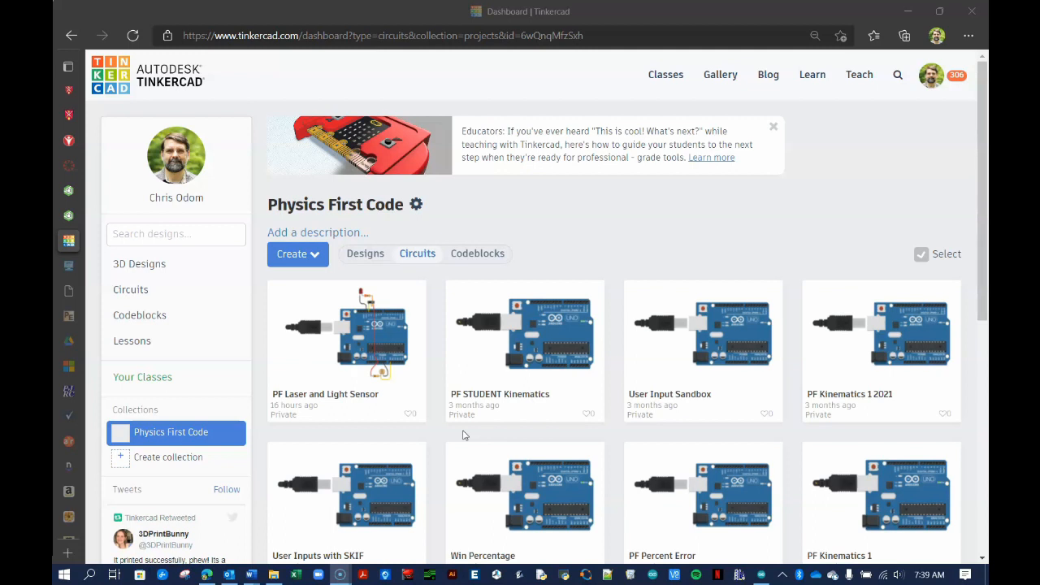
mouse_move(354, 293)
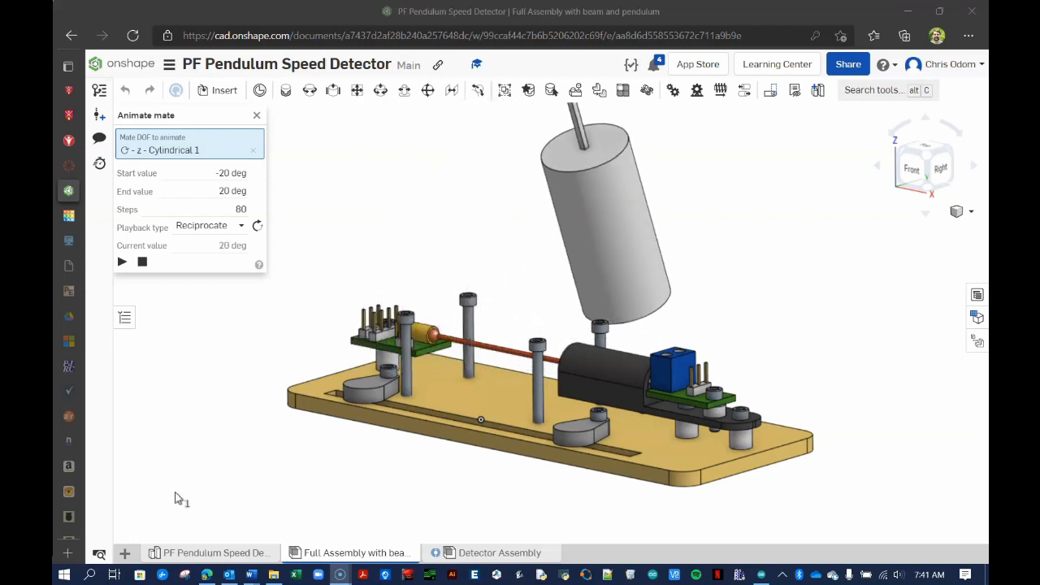
Step: Play the pendulum swing animation, then stop it
left_click(122, 260)
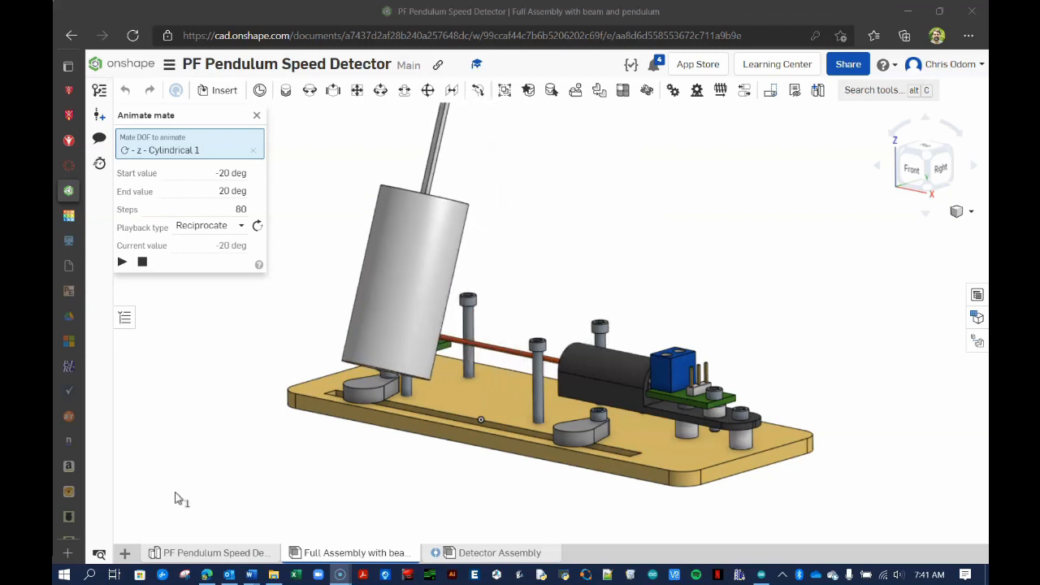
left_click(122, 260)
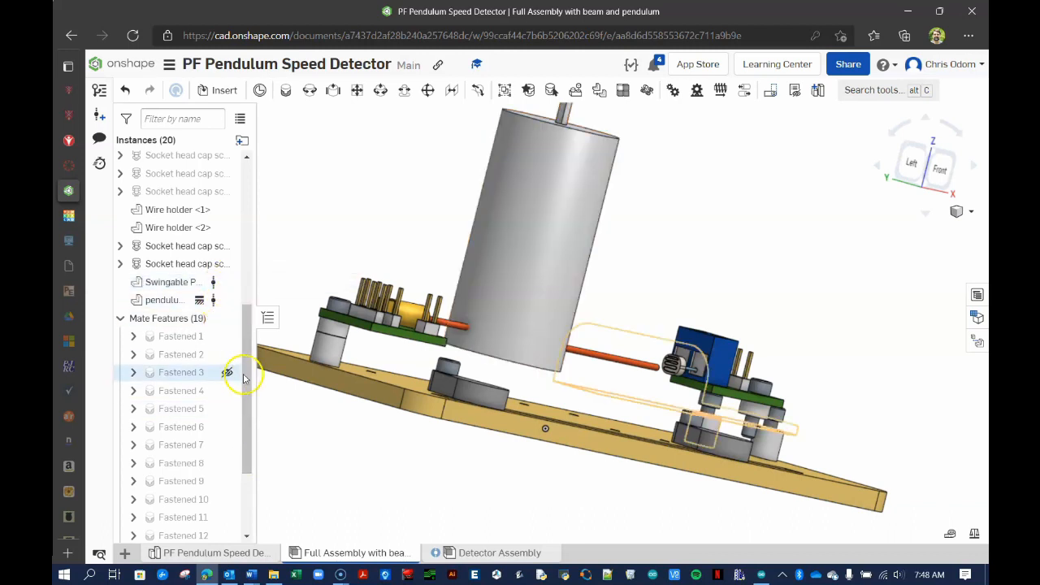
Step: Start animating the Cylindrical 1 mate on its rotational degree of freedom
right_click(182, 372)
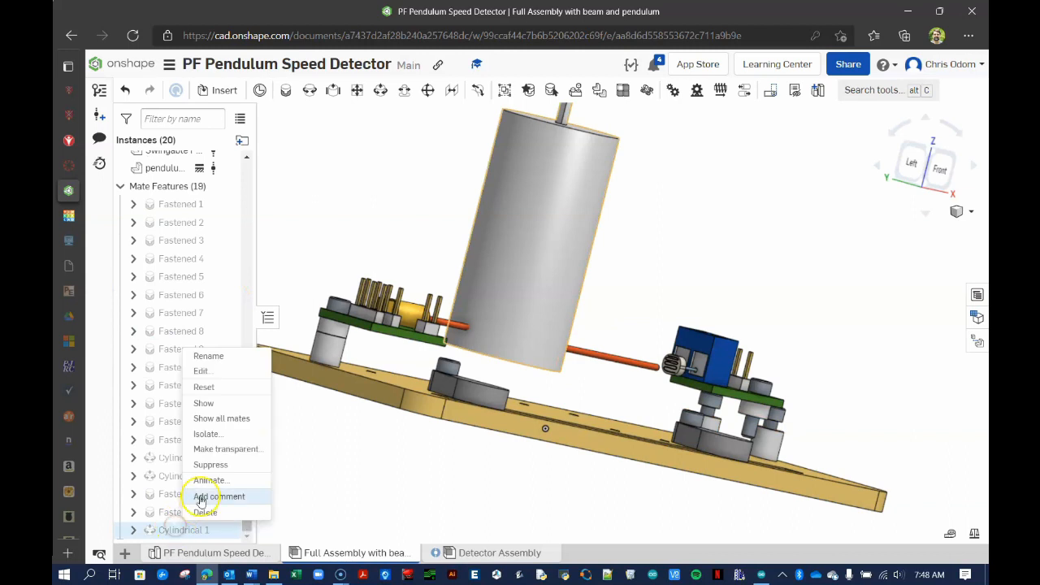
left_click(208, 479)
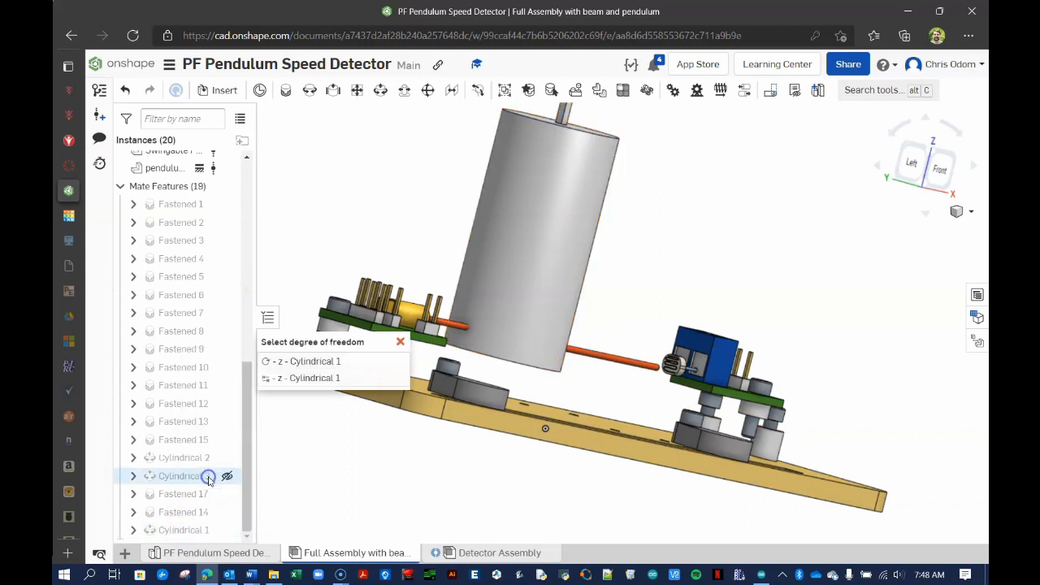
left_click(307, 360)
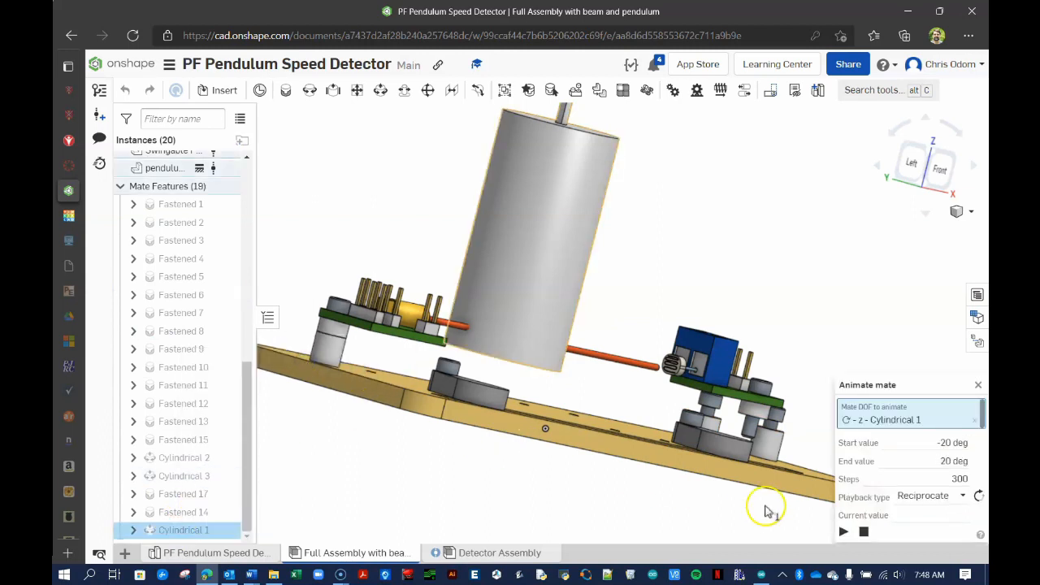
Step: Play the pendulum swinging between -20 and 20 degrees, replaying it several times
left_click(843, 531)
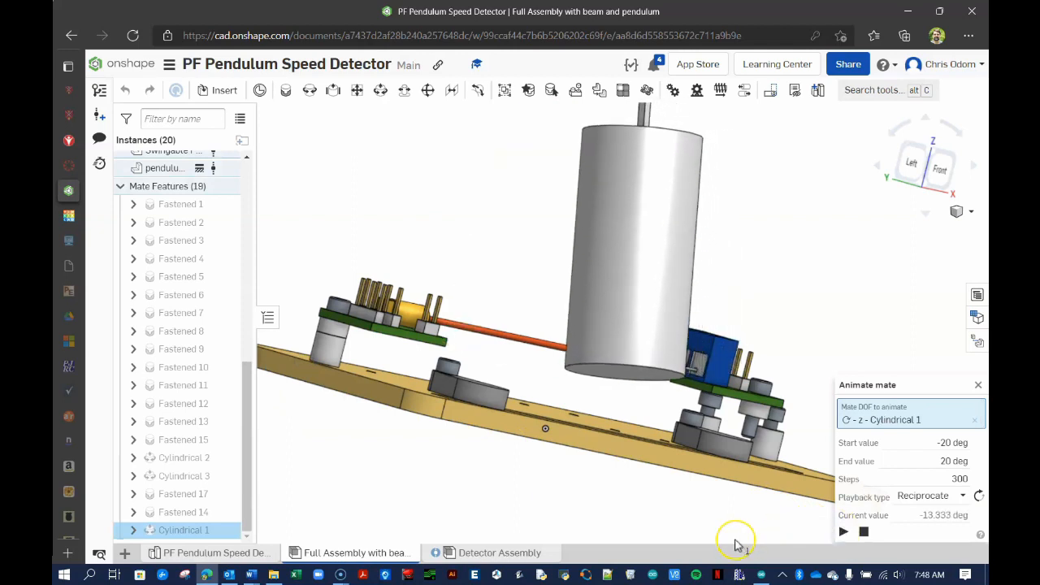
left_click(844, 531)
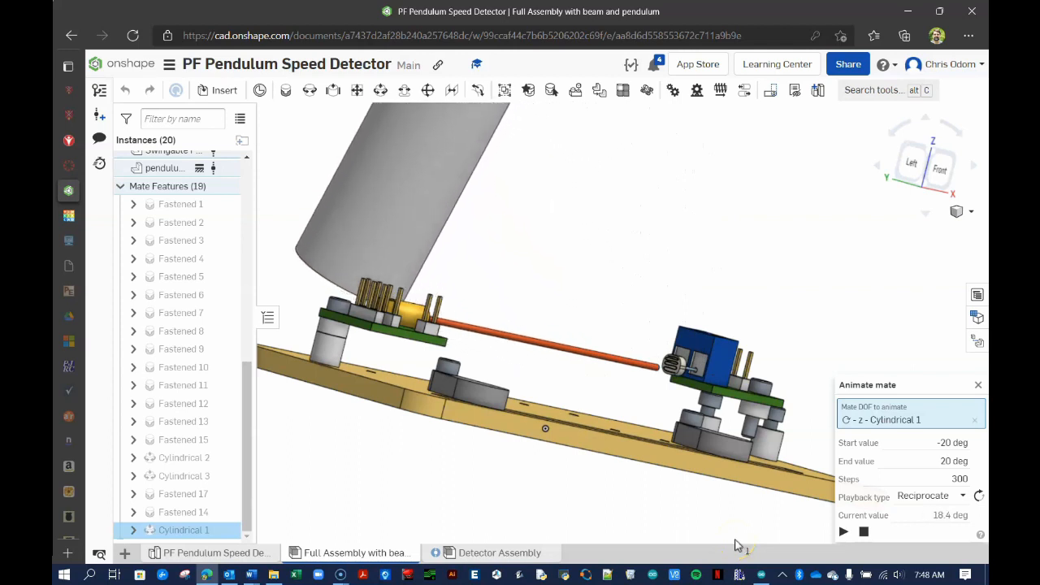
left_click(843, 531)
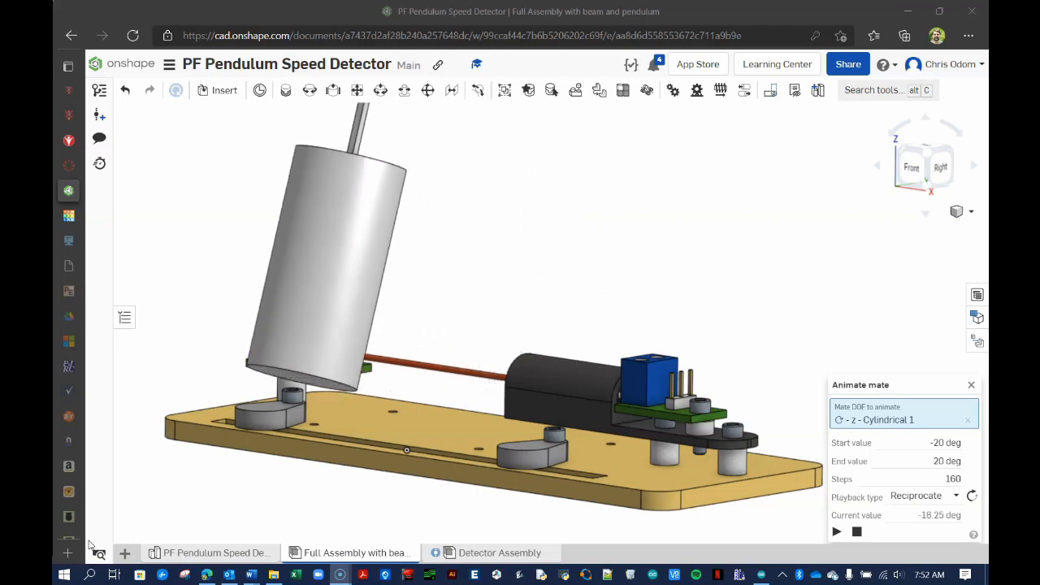
left_click(836, 531)
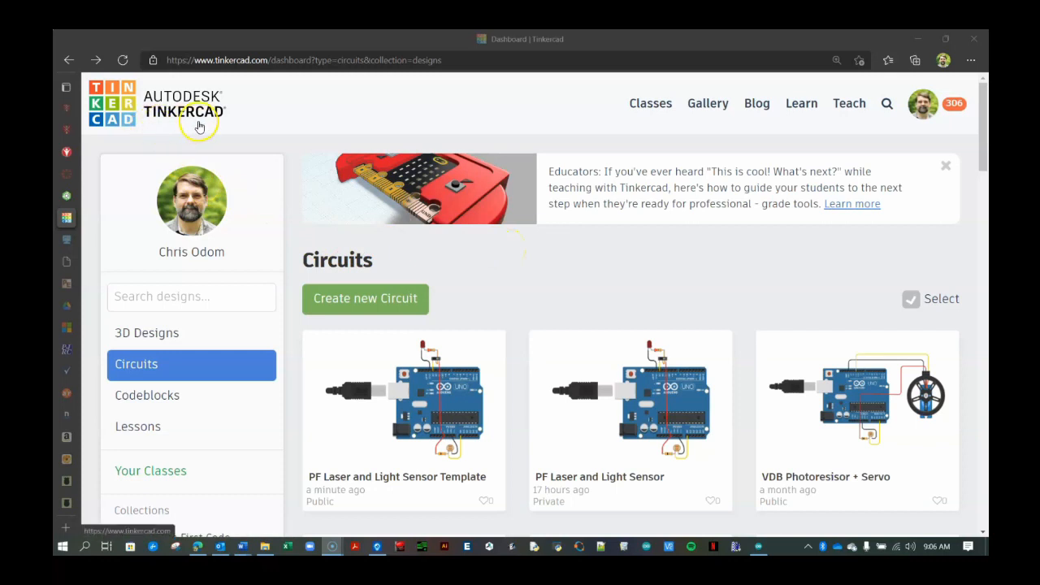
mouse_move(317, 485)
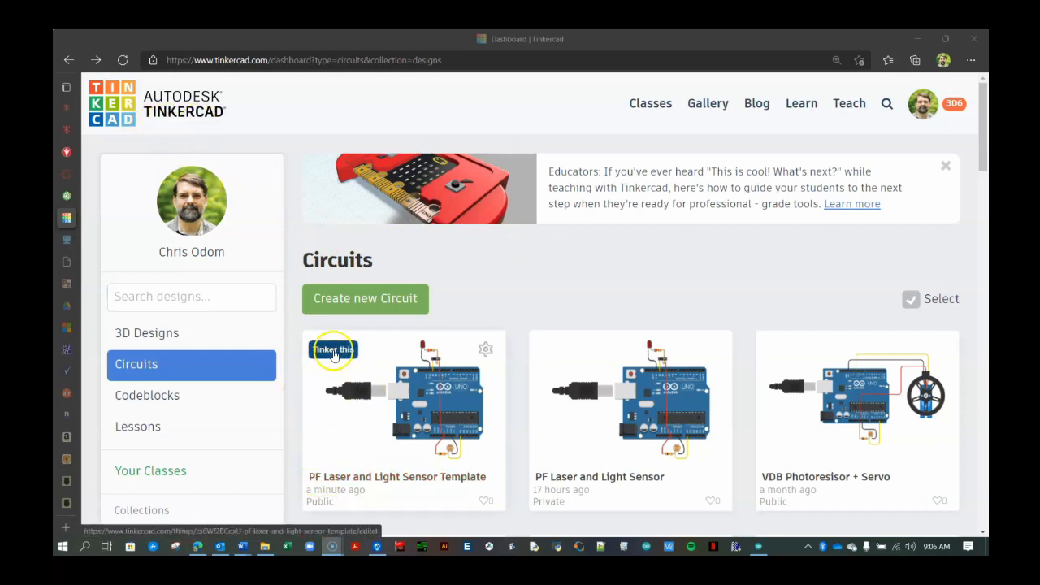
Step: Open the PF Laser and Light Sensor Template circuit in the editor
left_click(335, 349)
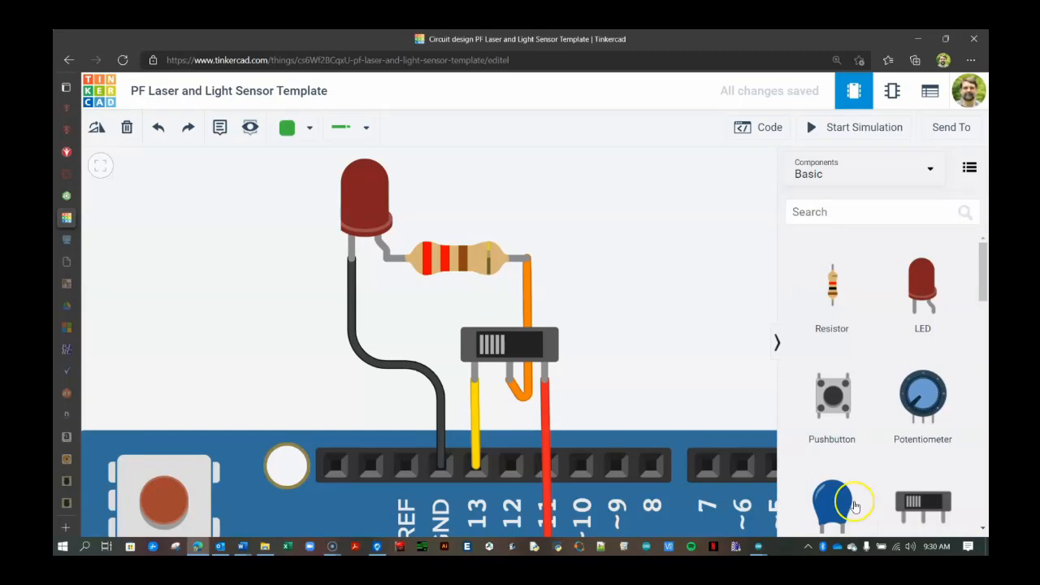
Step: Simulate the circuit, flip the slide switch to light the LED and back off, then stop
left_click(855, 127)
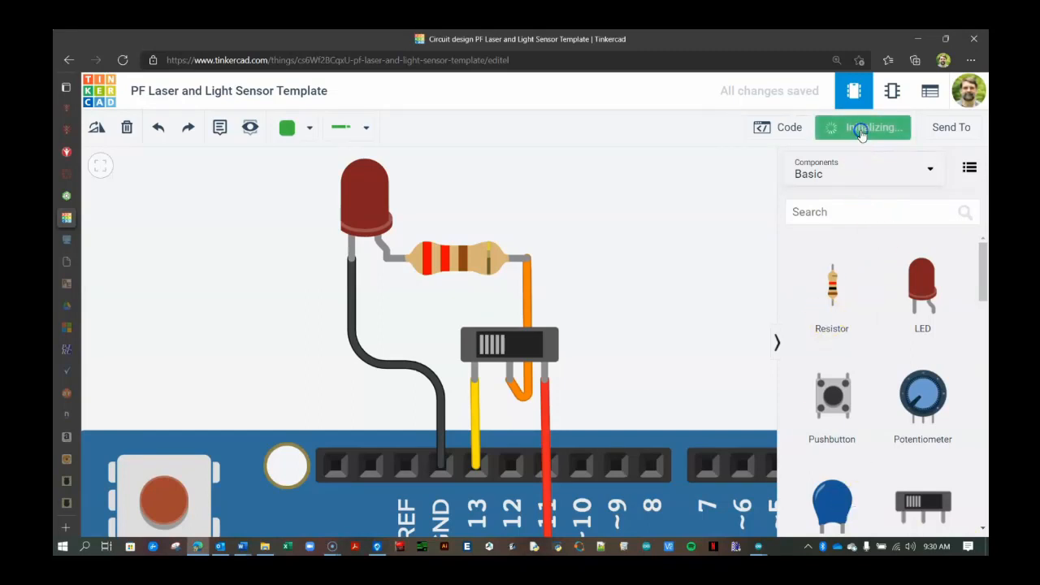
left_click(863, 127)
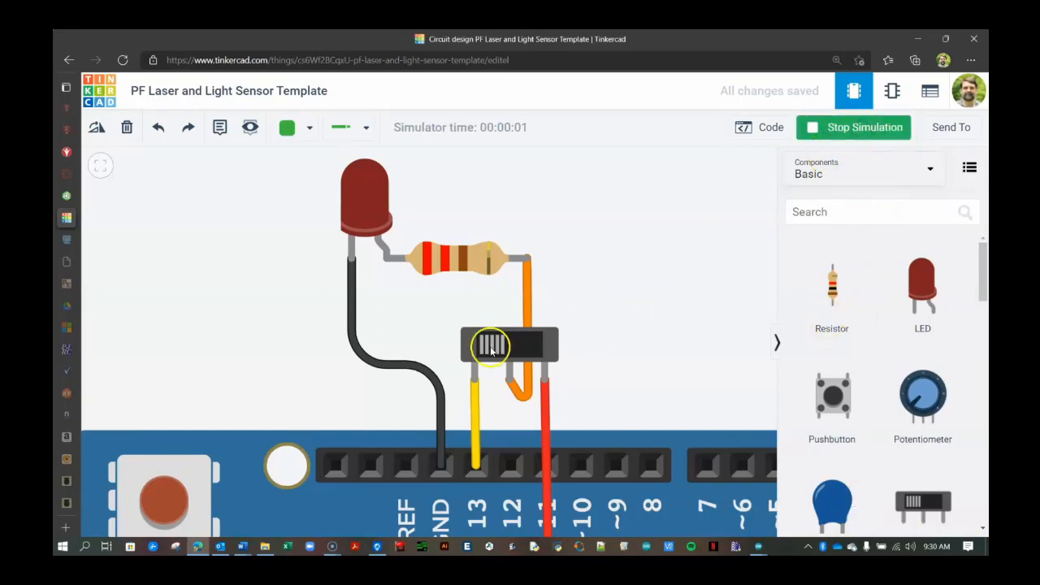
left_click(510, 344)
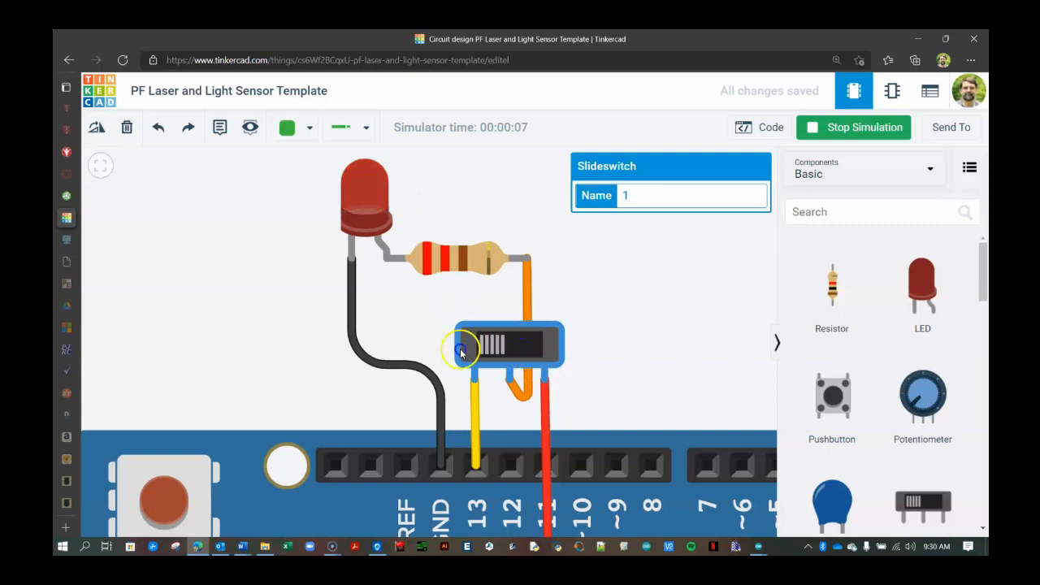
mouse_move(367, 205)
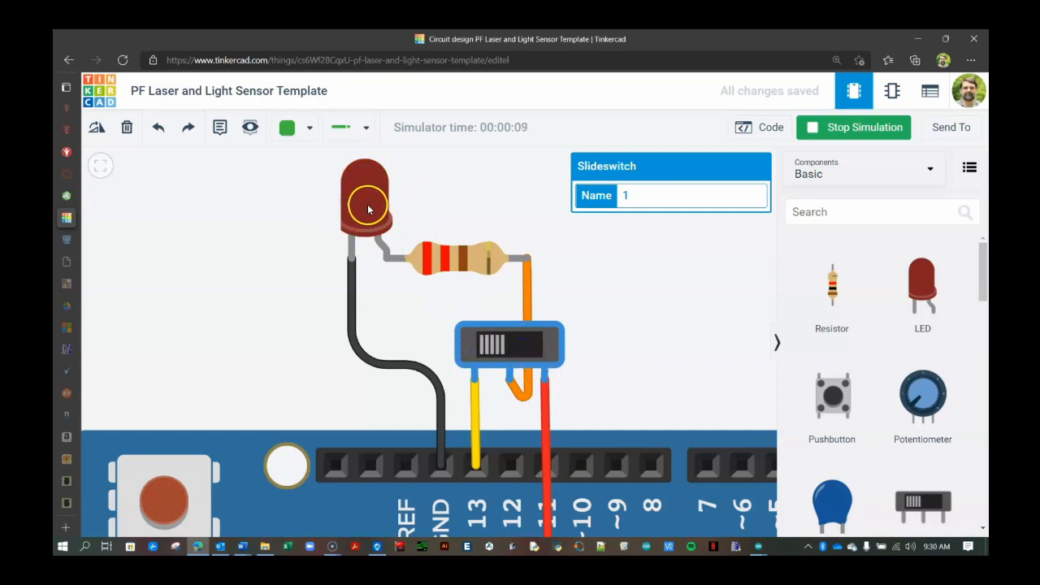
left_click(853, 127)
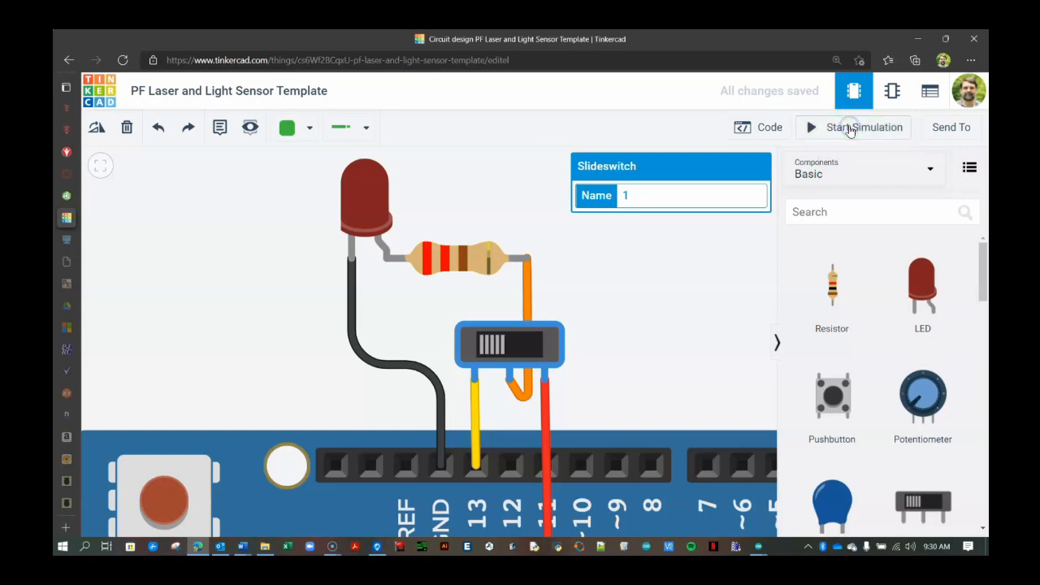